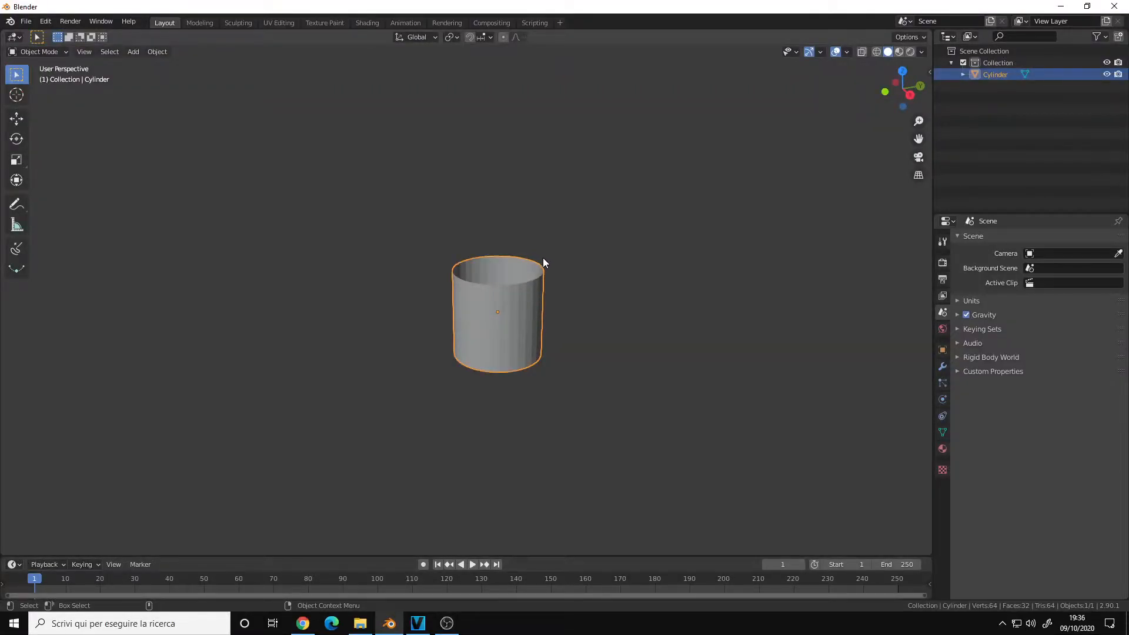
mouse_move(512, 301)
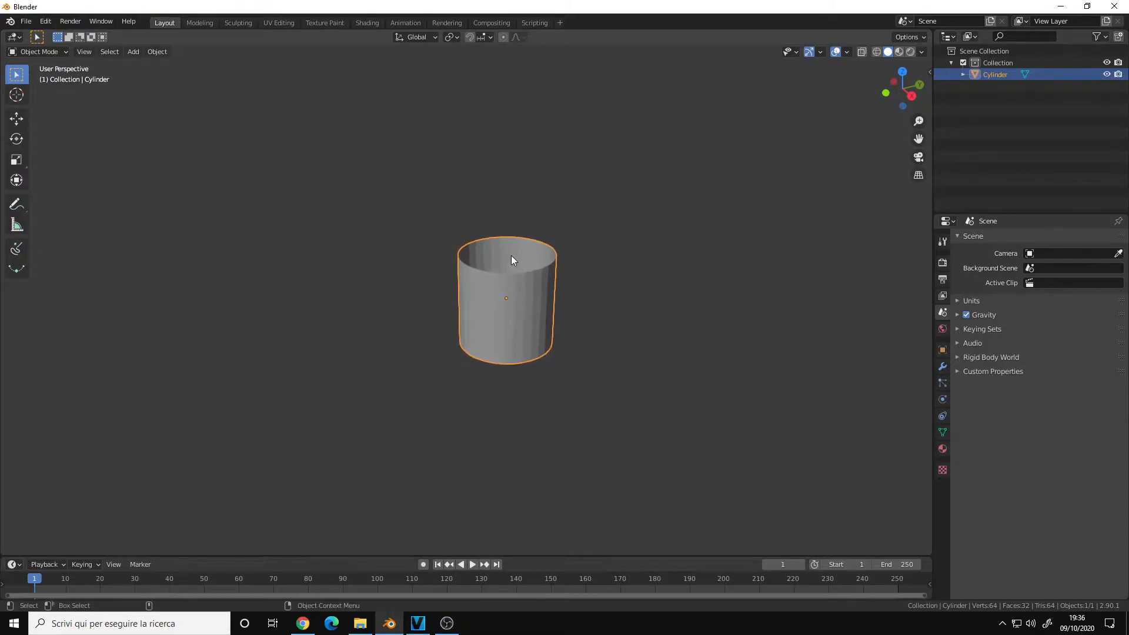
mouse_move(279, 22)
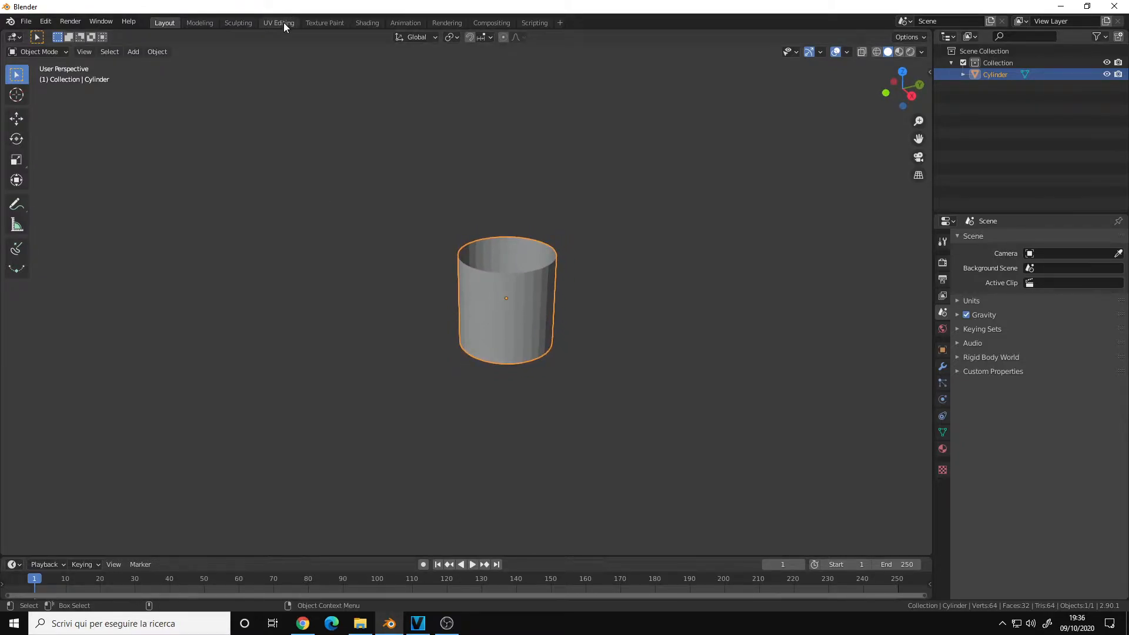
- Switch to the UV Editing workspace and select the whole cylinder mesh
left_click(279, 22)
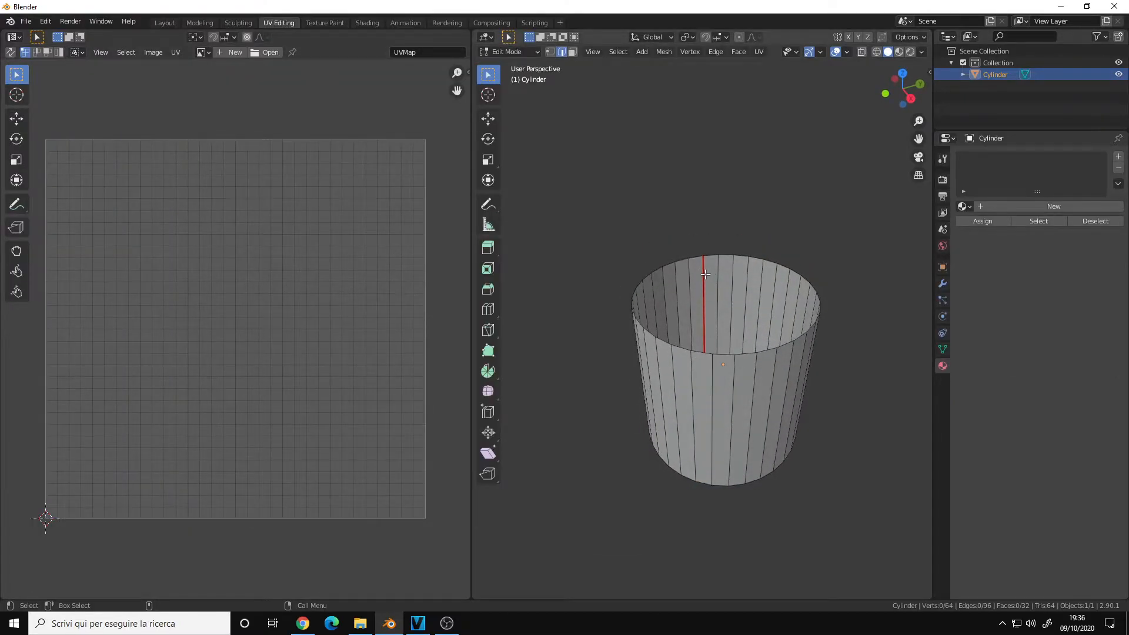
key("a")
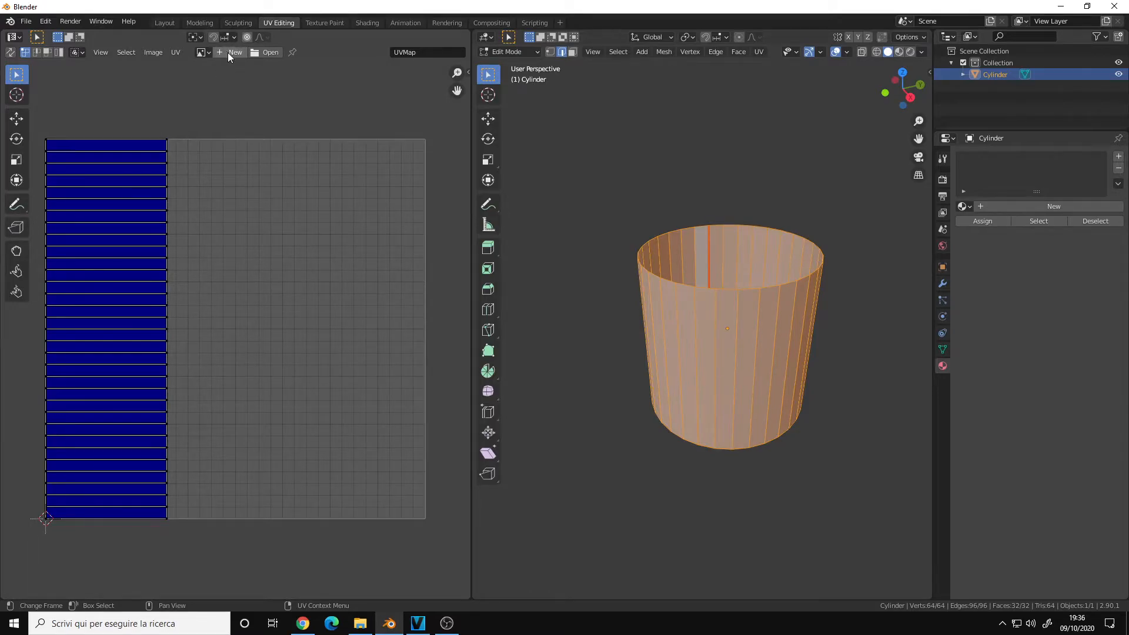
- Create a 2048 × 2048 px generated UV Grid image named 'UV grid'
left_click(235, 52)
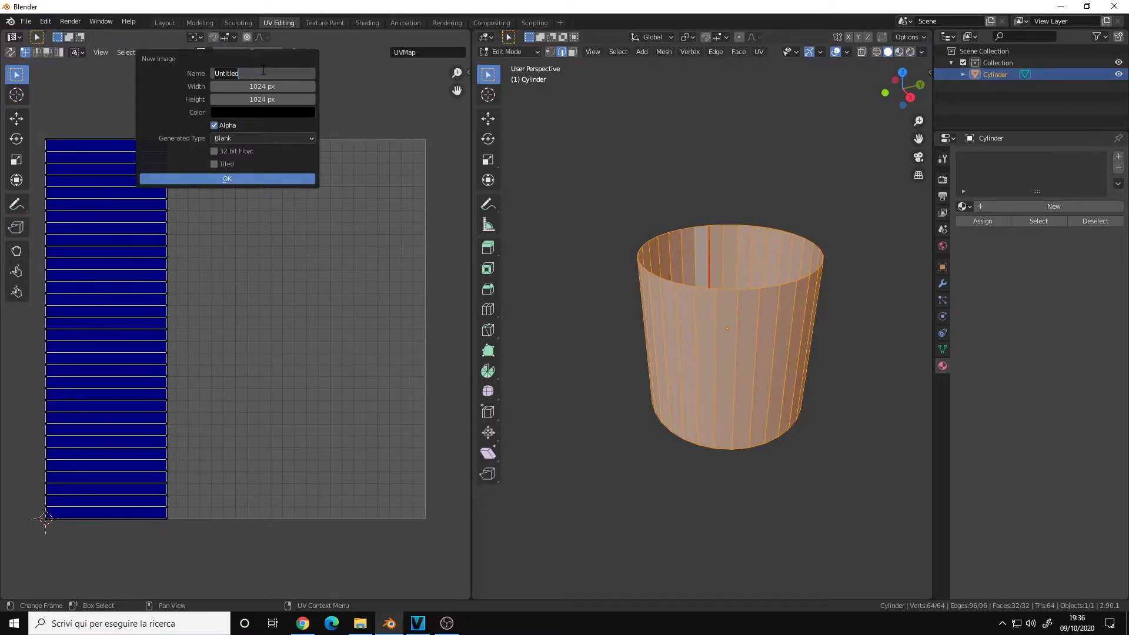
type("UV grid")
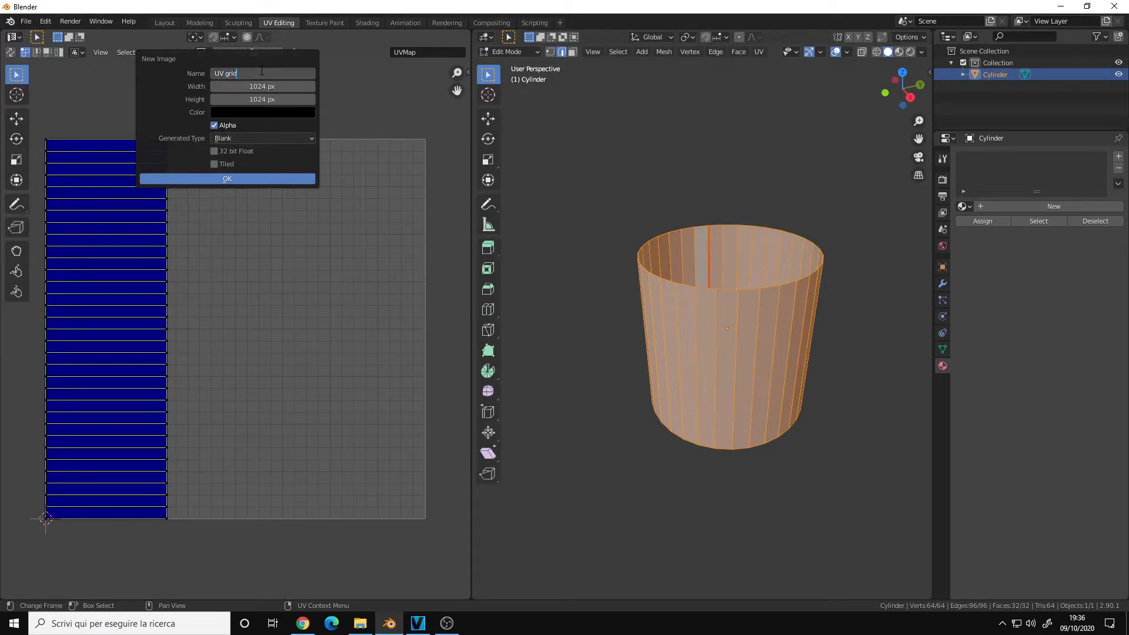
left_click(261, 87)
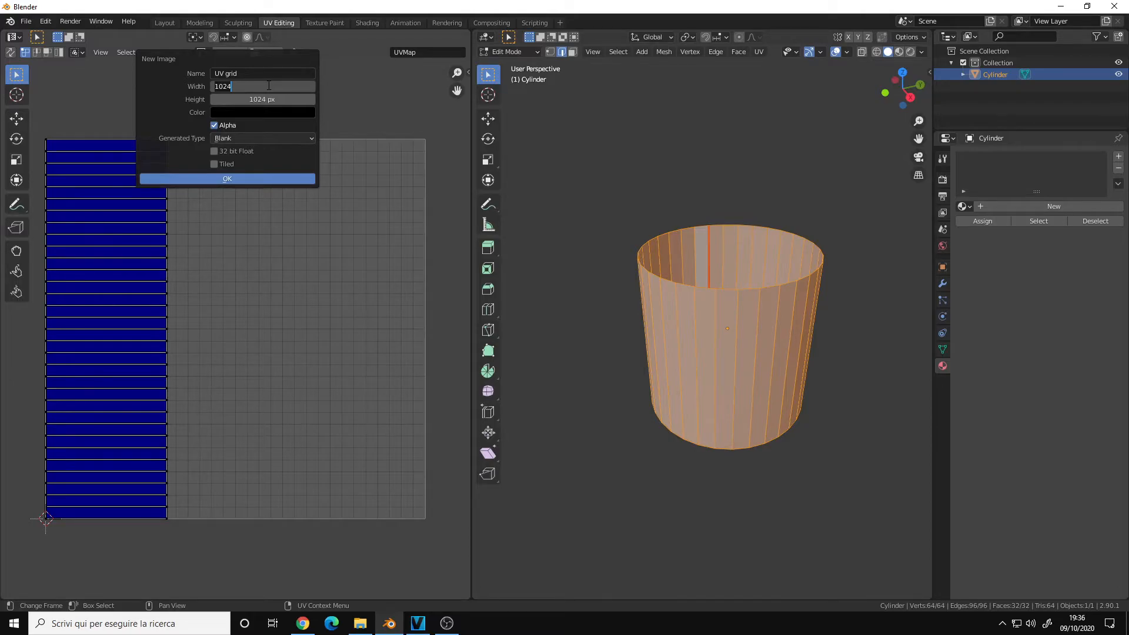
type("2048 px")
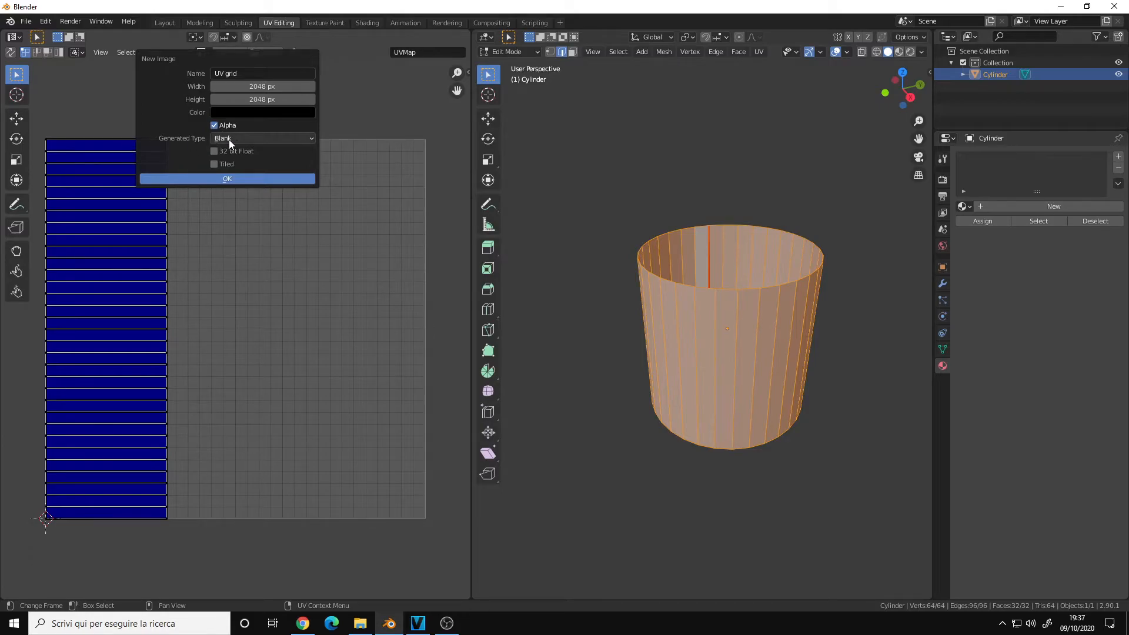
left_click(262, 138)
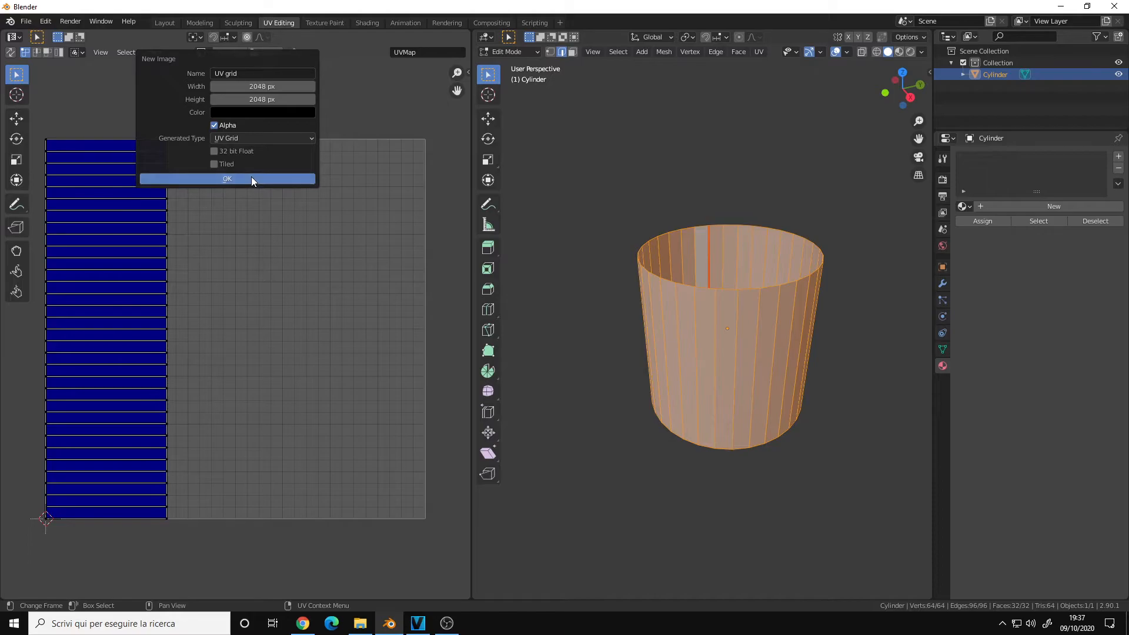
left_click(227, 178)
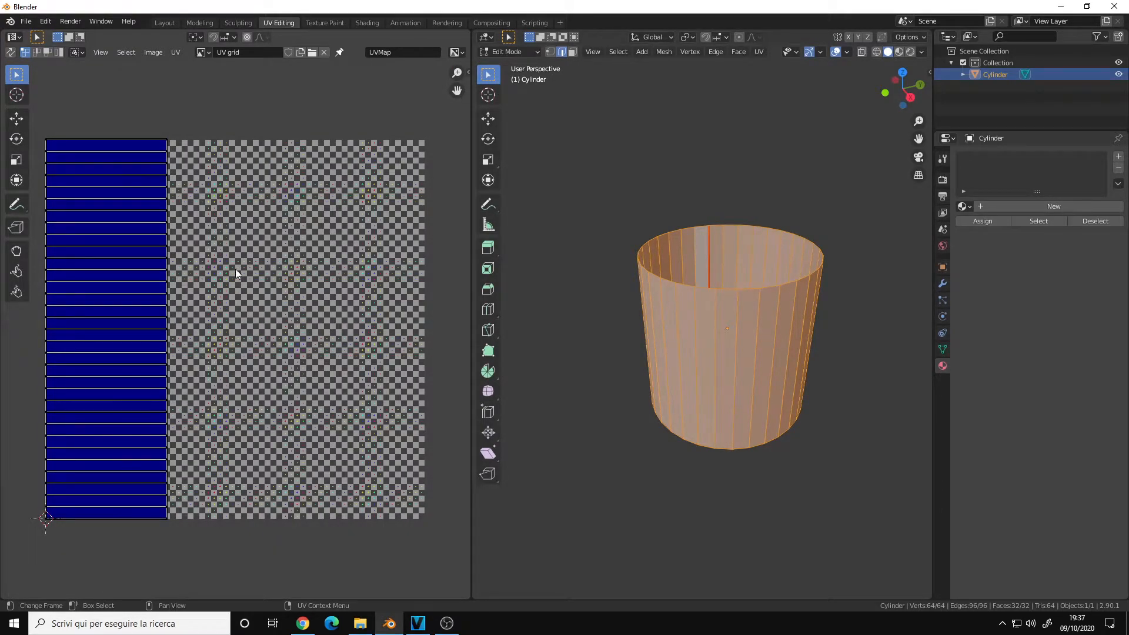
- Choose Cycles as the render engine in Render Properties
left_click(1072, 157)
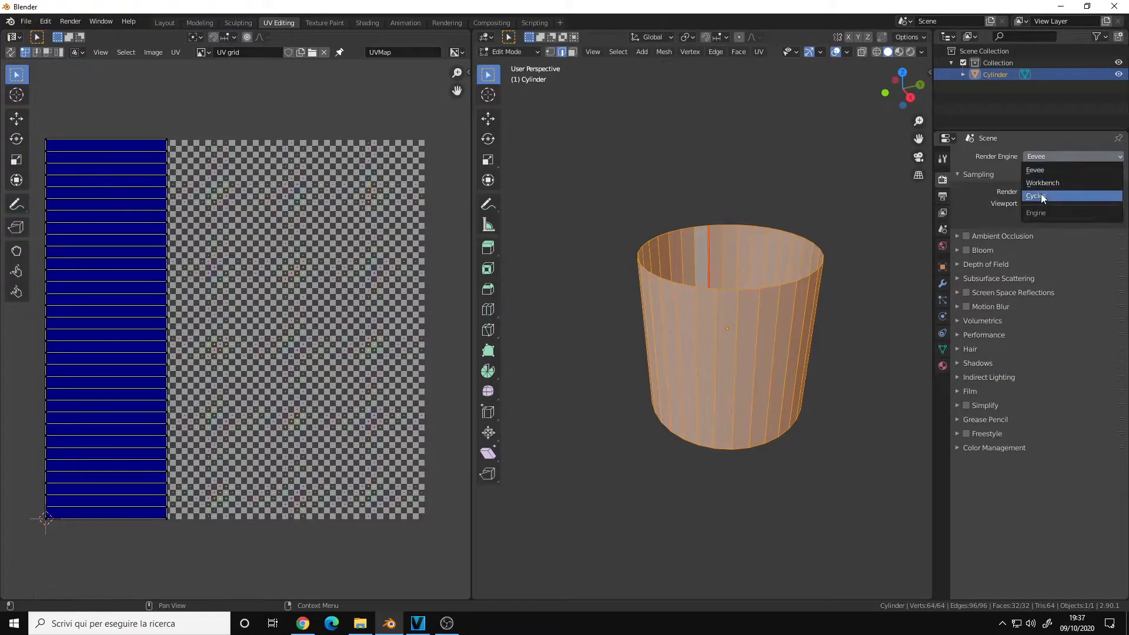
left_click(1038, 196)
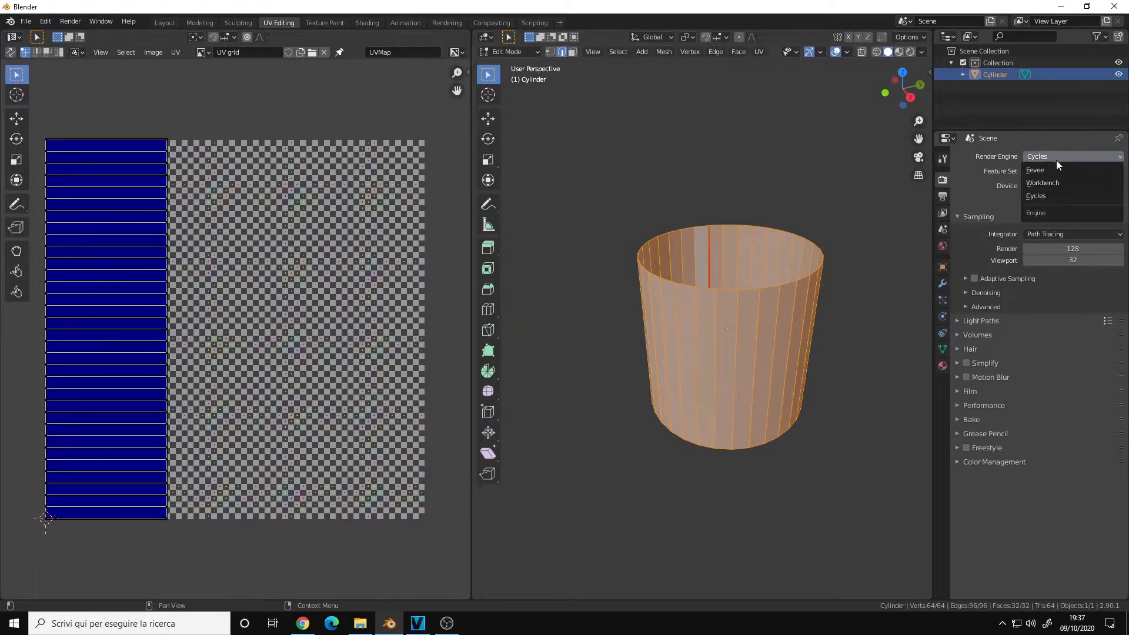
mouse_move(1044, 196)
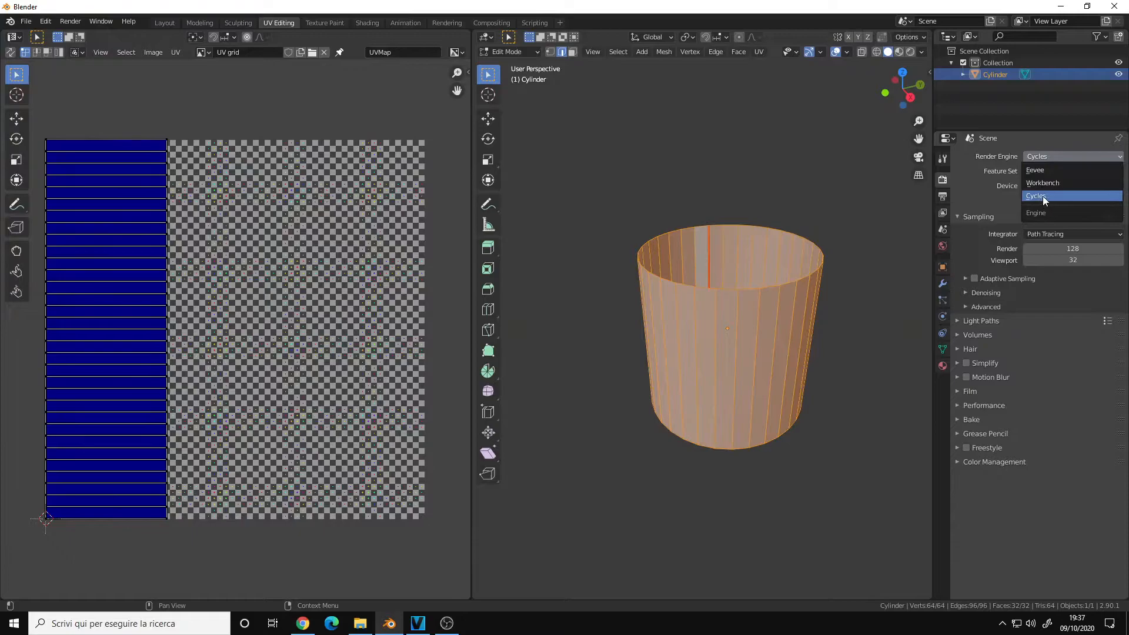
left_click(1036, 195)
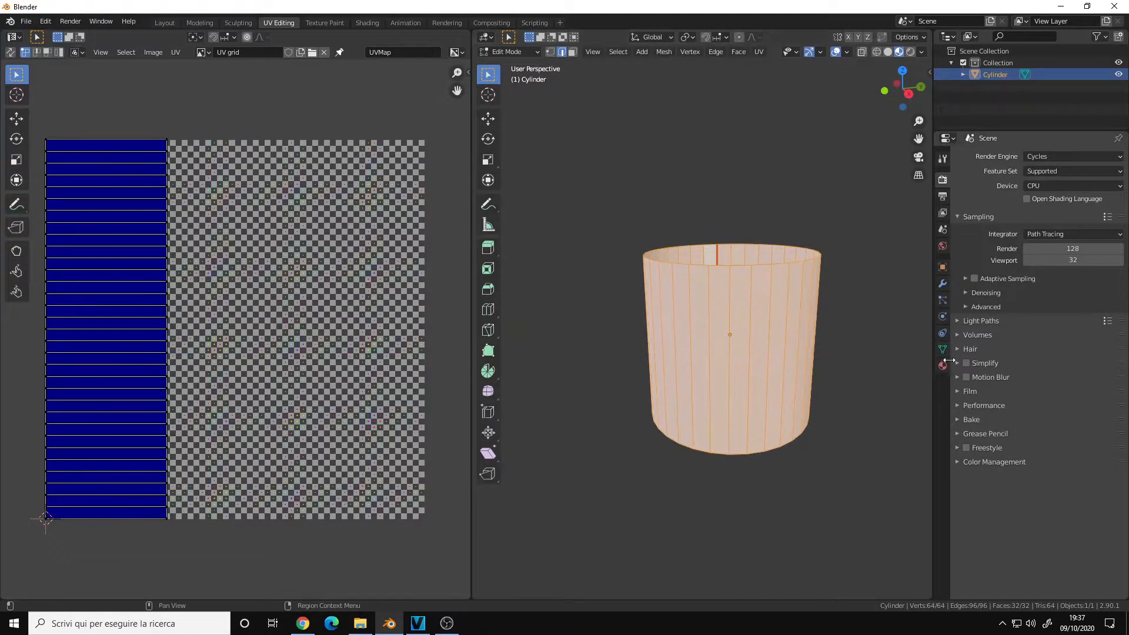
- Add a material whose Base Color is an Image Texture using the 'UV grid' image
left_click(942, 366)
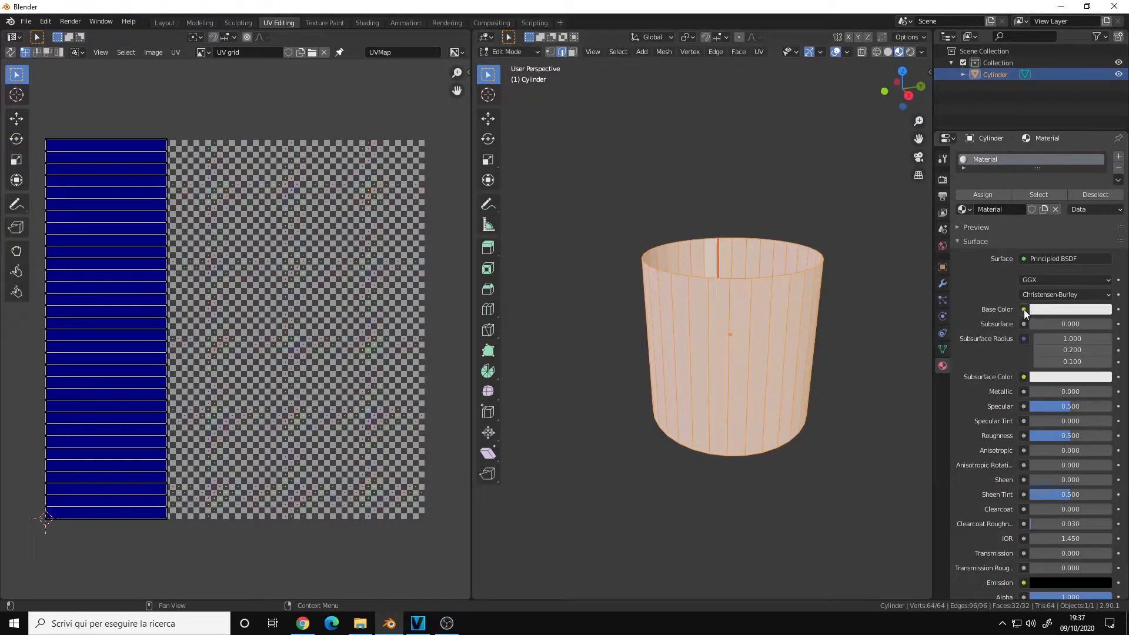
left_click(1023, 308)
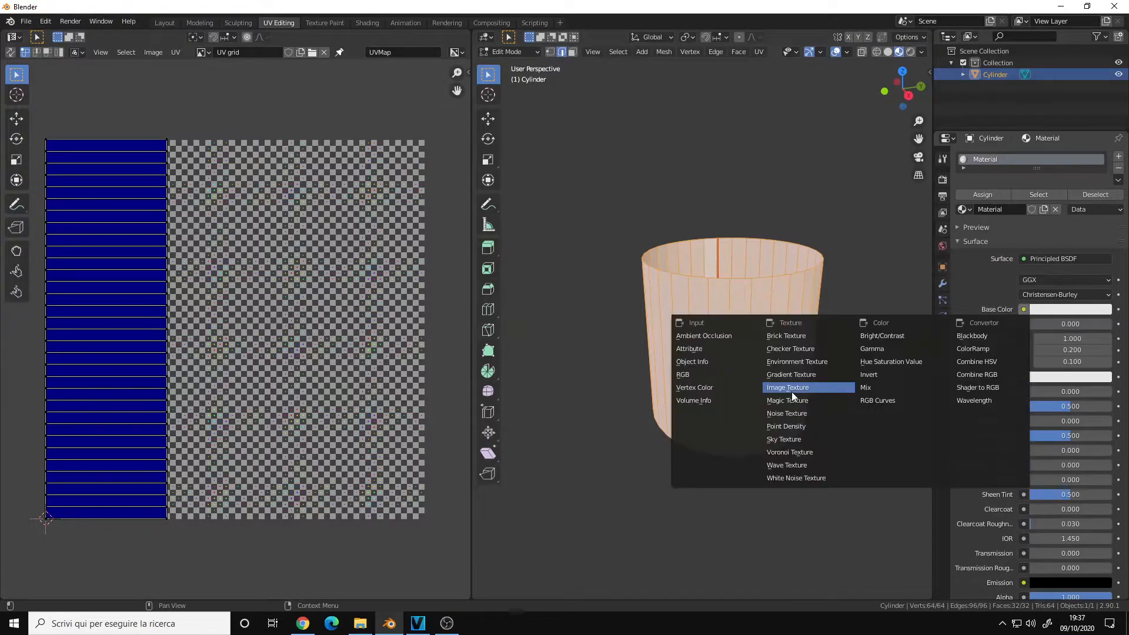
mouse_move(805, 391)
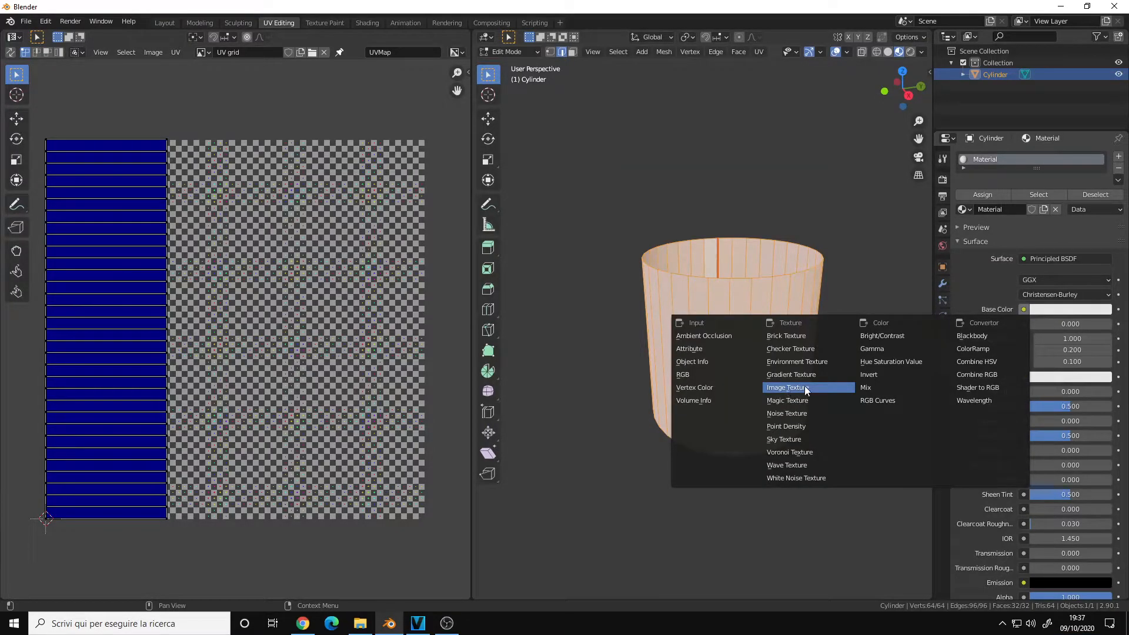
left_click(786, 387)
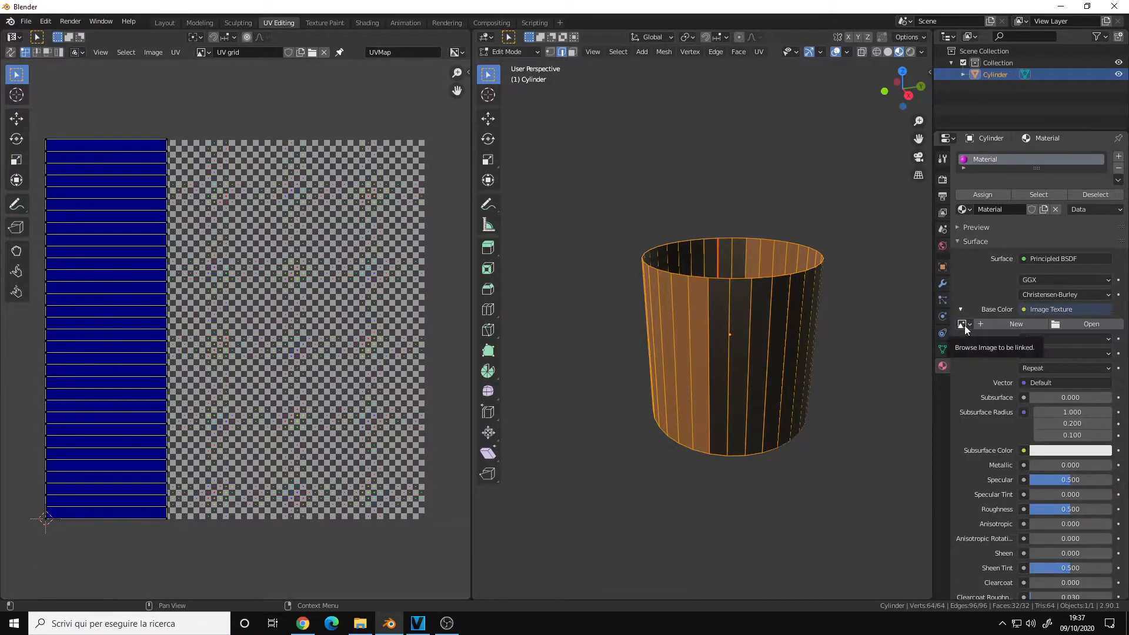
left_click(962, 324)
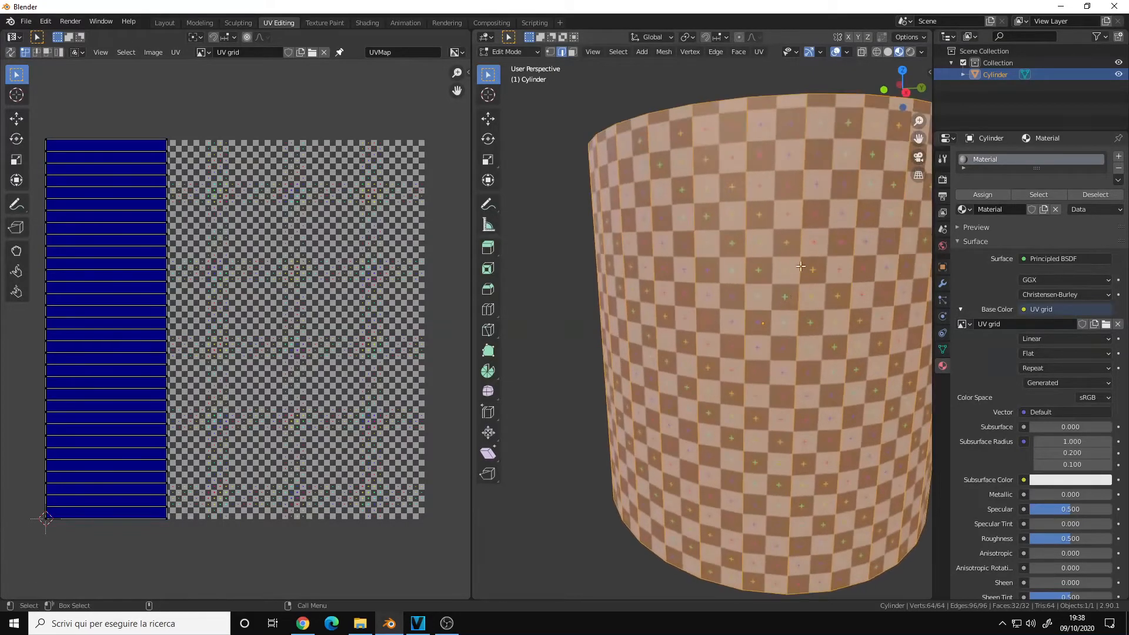
scroll("down", 3)
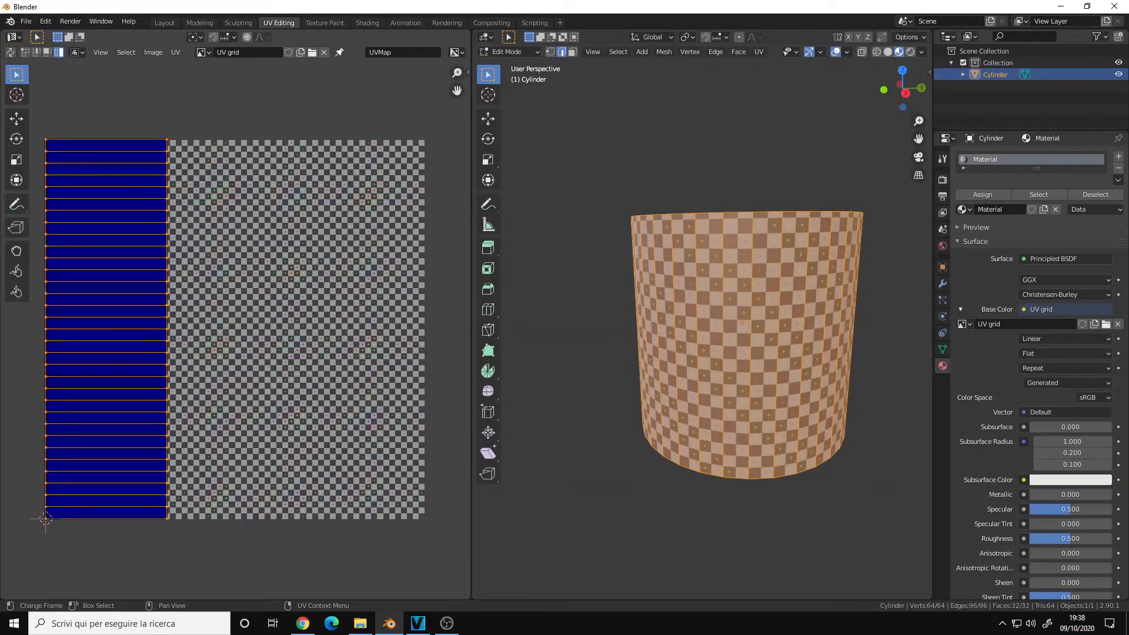
key("s")
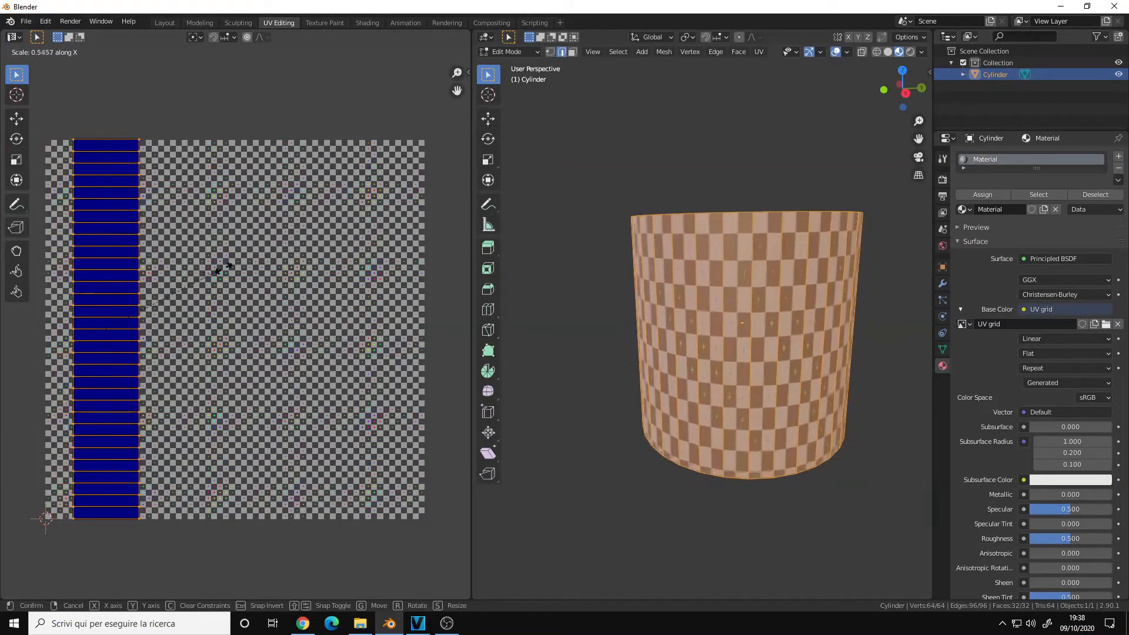
mouse_move(273, 256)
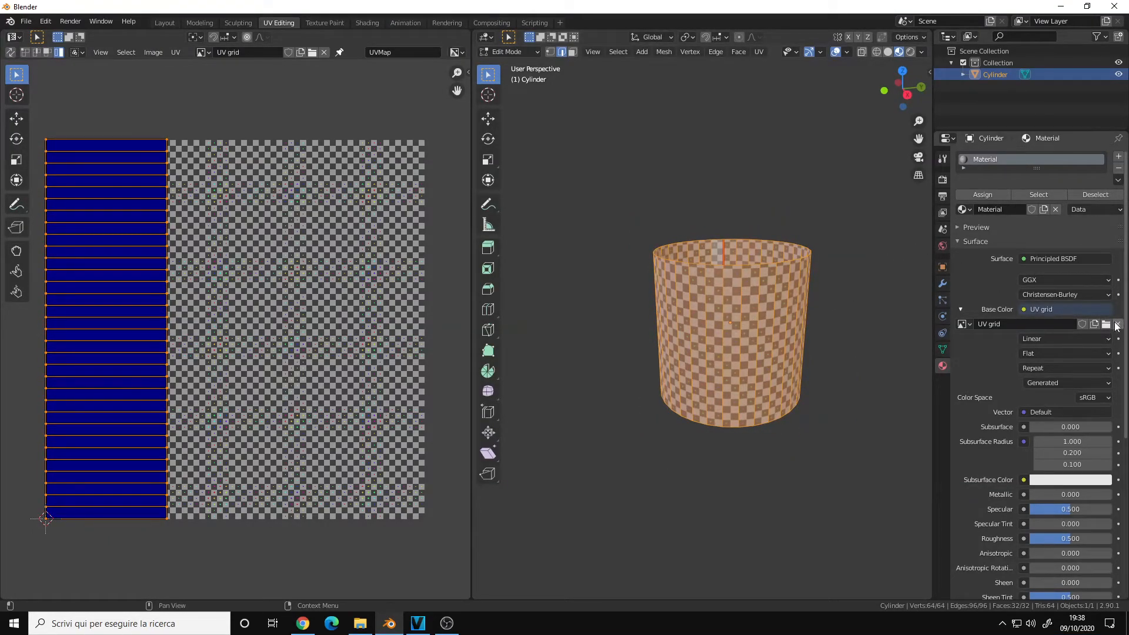
- Unlink the 'UV grid' image and remove the texture link from Base Color
left_click(1117, 324)
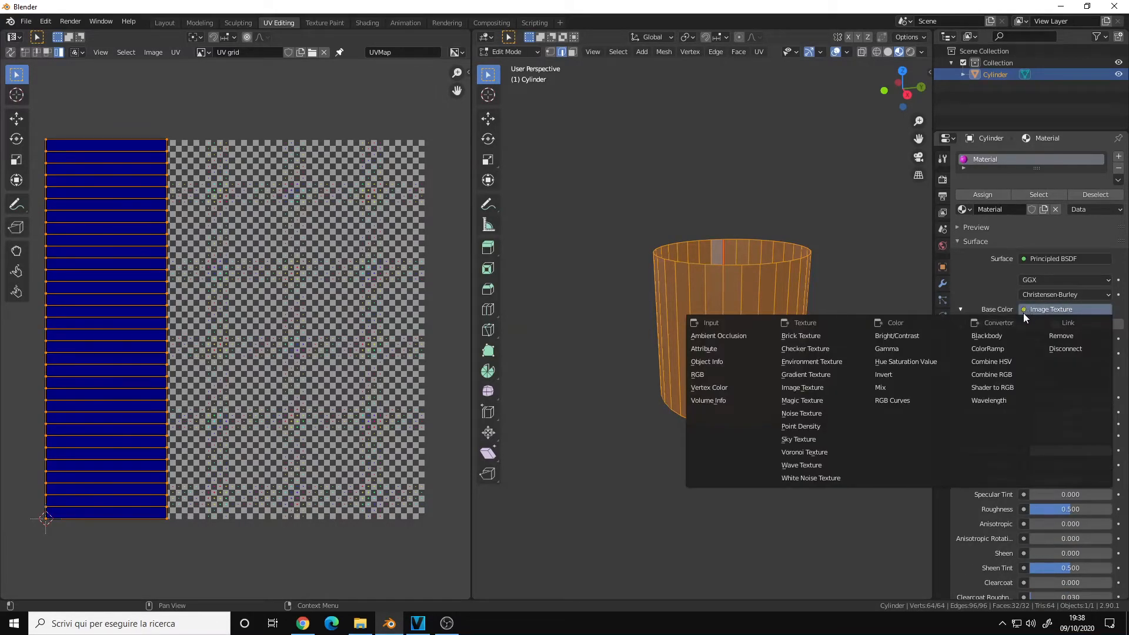
left_click(802, 388)
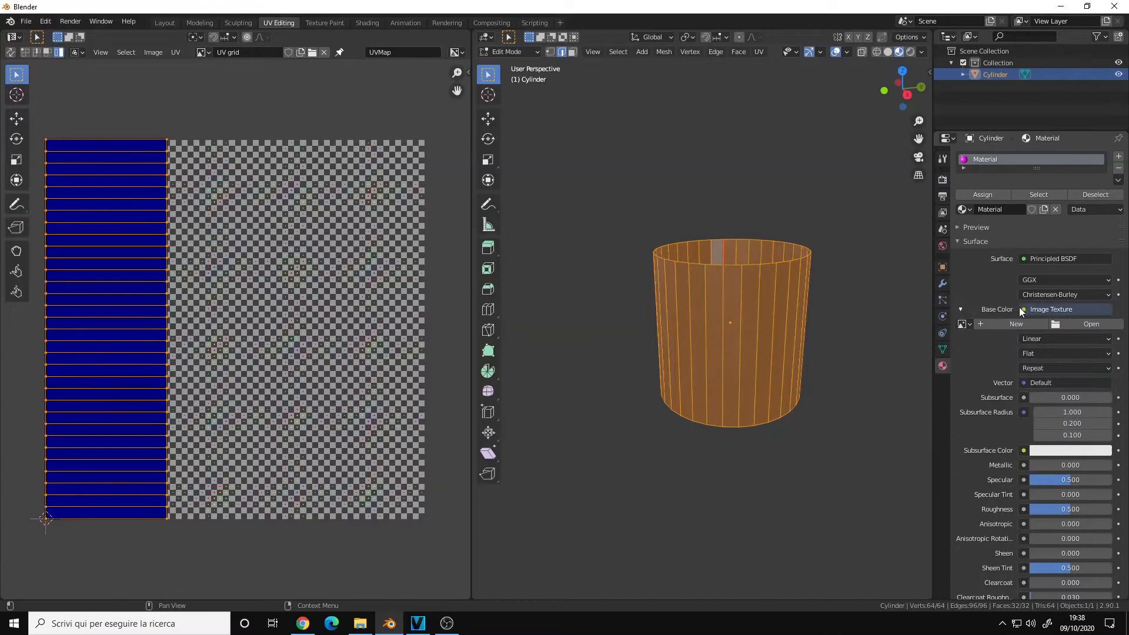
left_click(1066, 309)
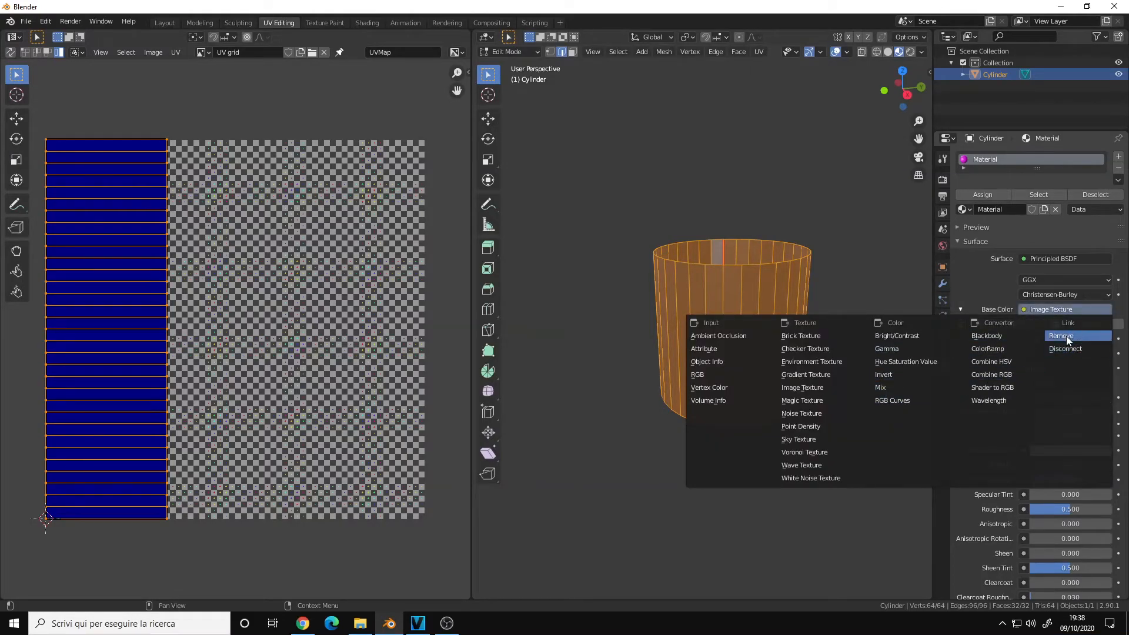
left_click(1061, 335)
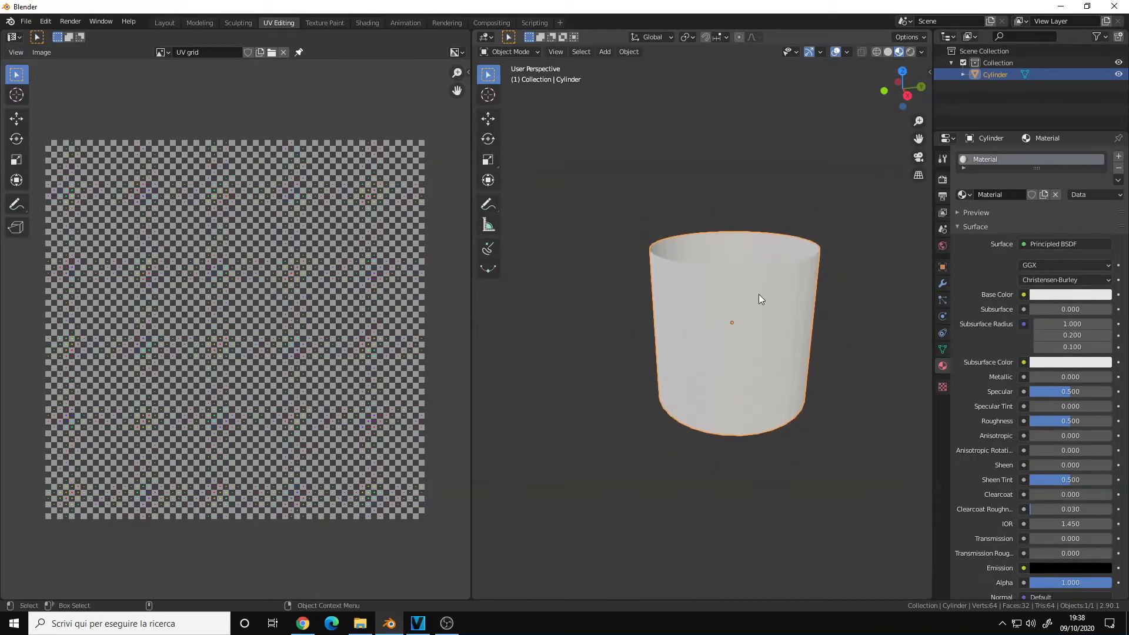
mouse_move(783, 289)
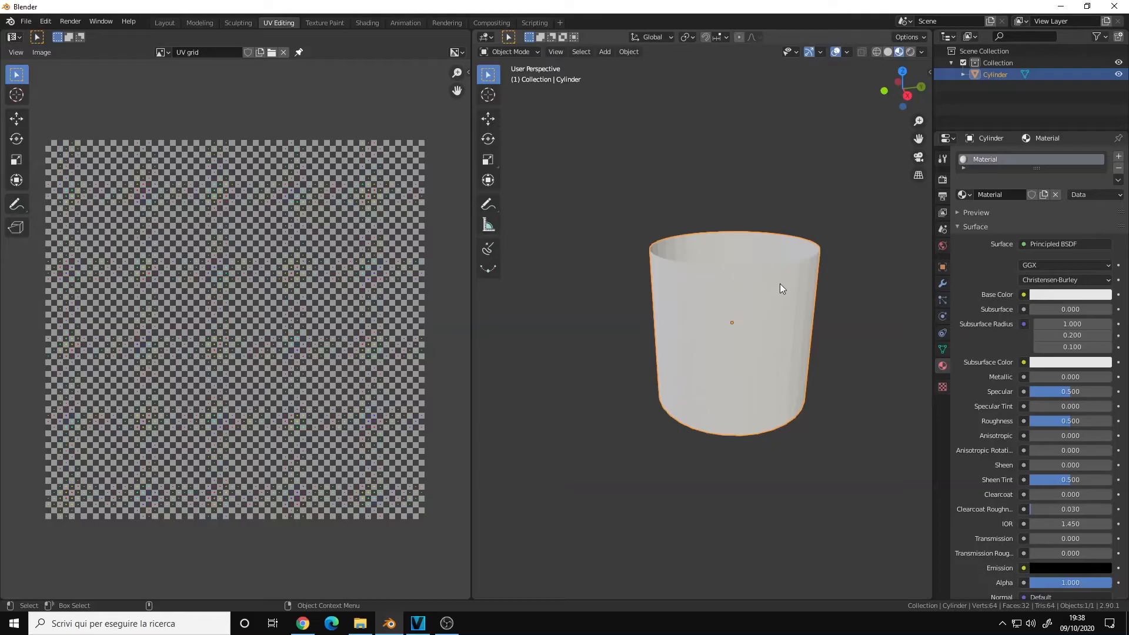
mouse_move(728, 308)
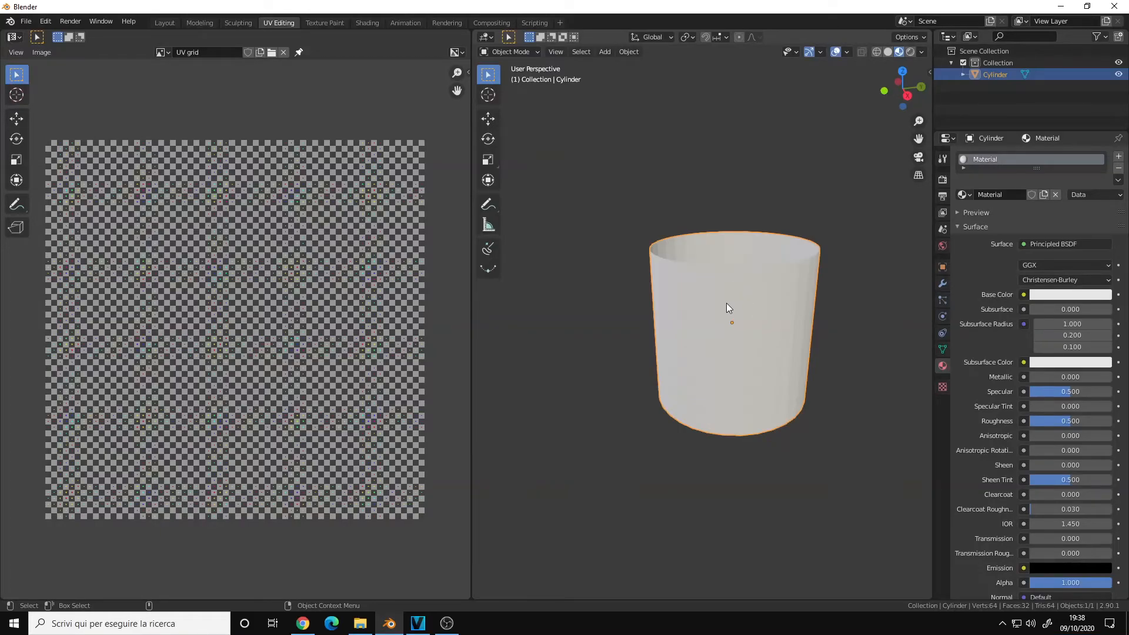
mouse_move(735, 276)
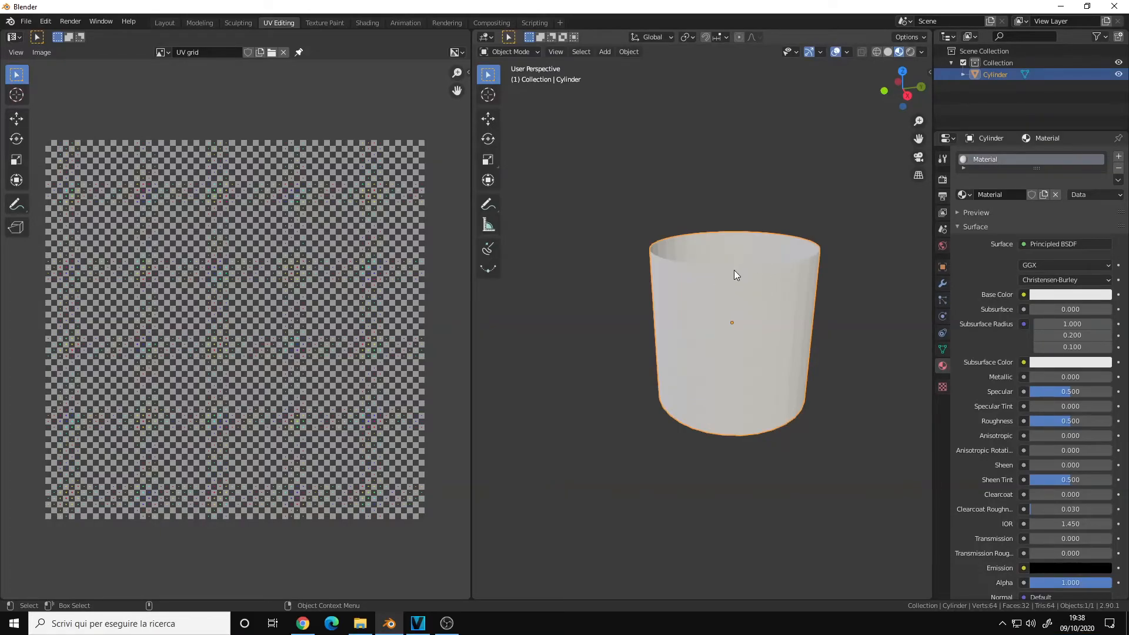
mouse_move(741, 268)
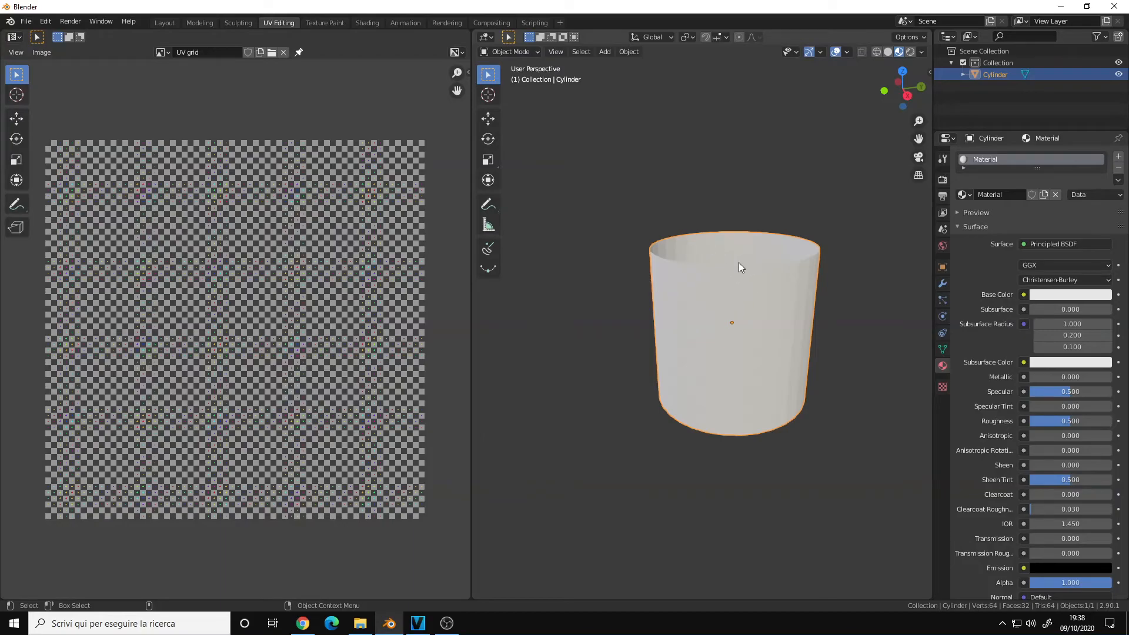